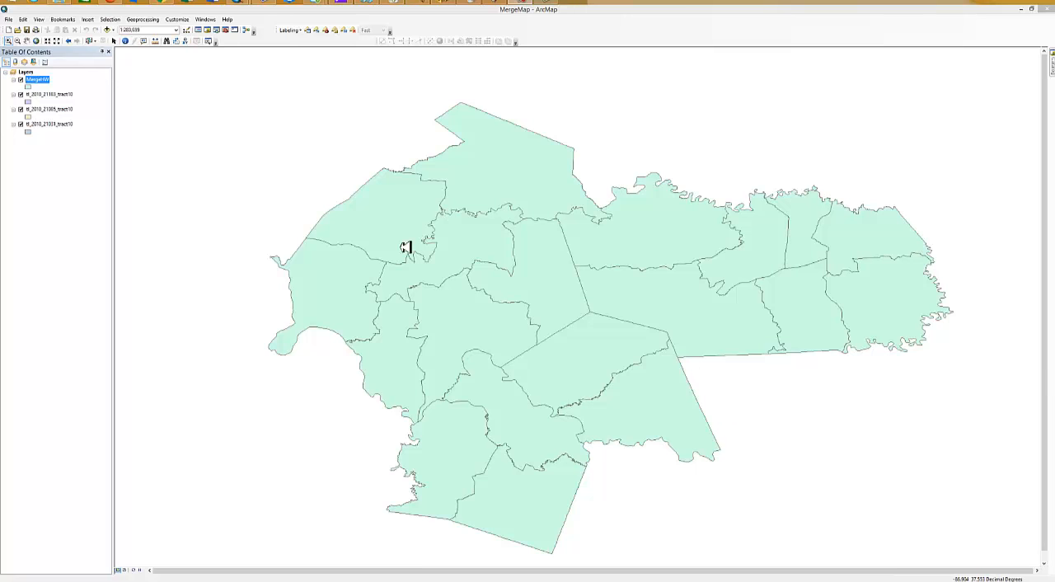
{"action": "mouse_move", "coordinate": [766, 314]}
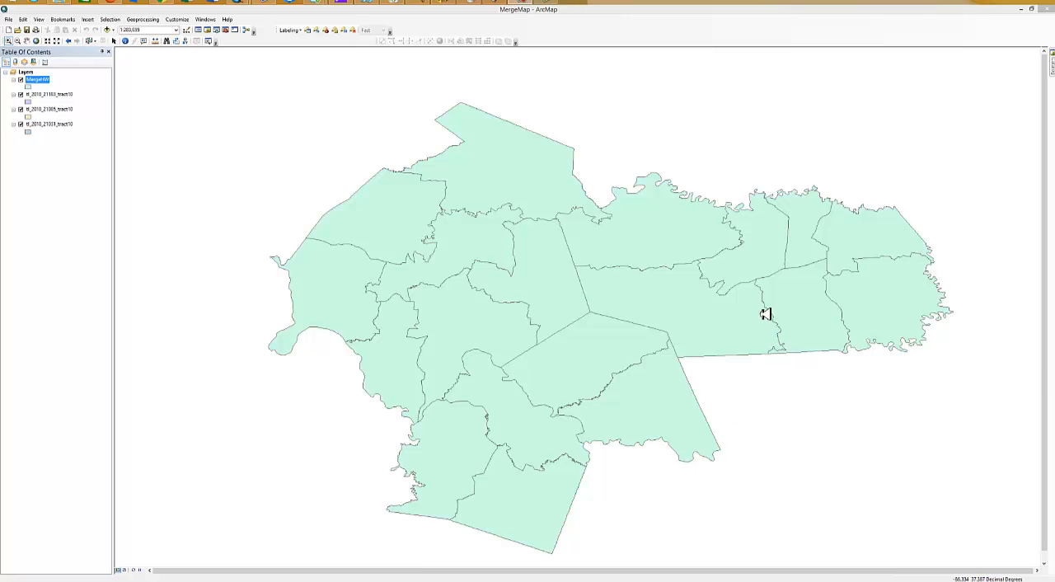
{"action": "mouse_move", "coordinate": [697, 245]}
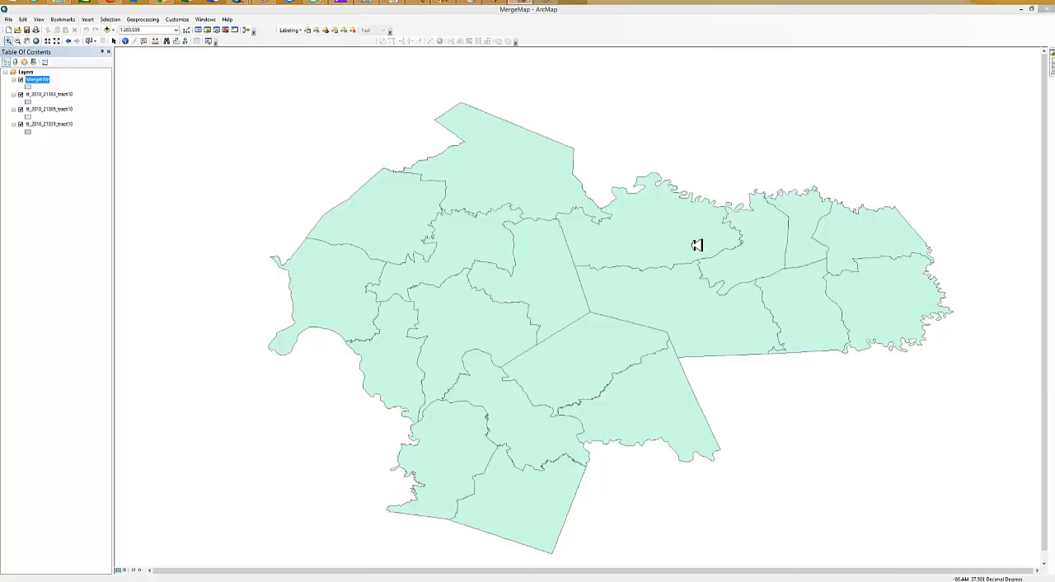
{"action": "mouse_move", "coordinate": [404, 186]}
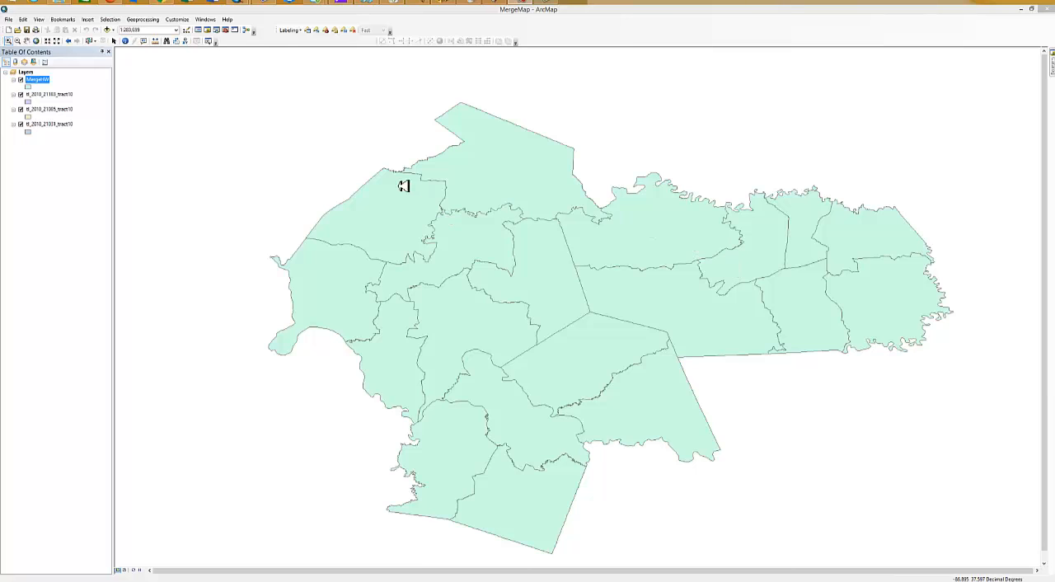
{"action": "mouse_move", "coordinate": [42, 126]}
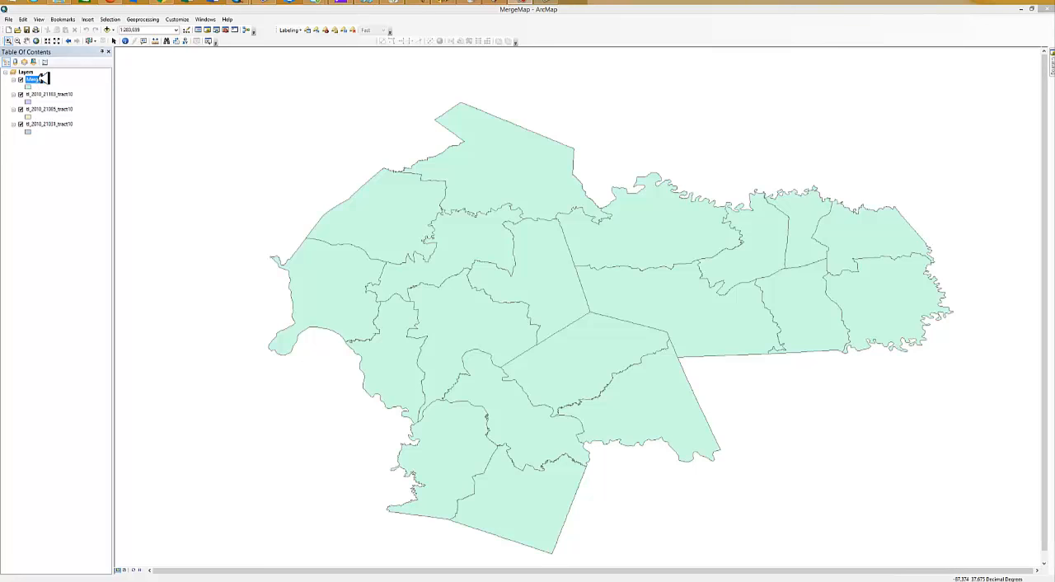
Step: Start an edit session on MergeHW from its layer context menu
{"action": "right_click", "coordinate": [37, 78]}
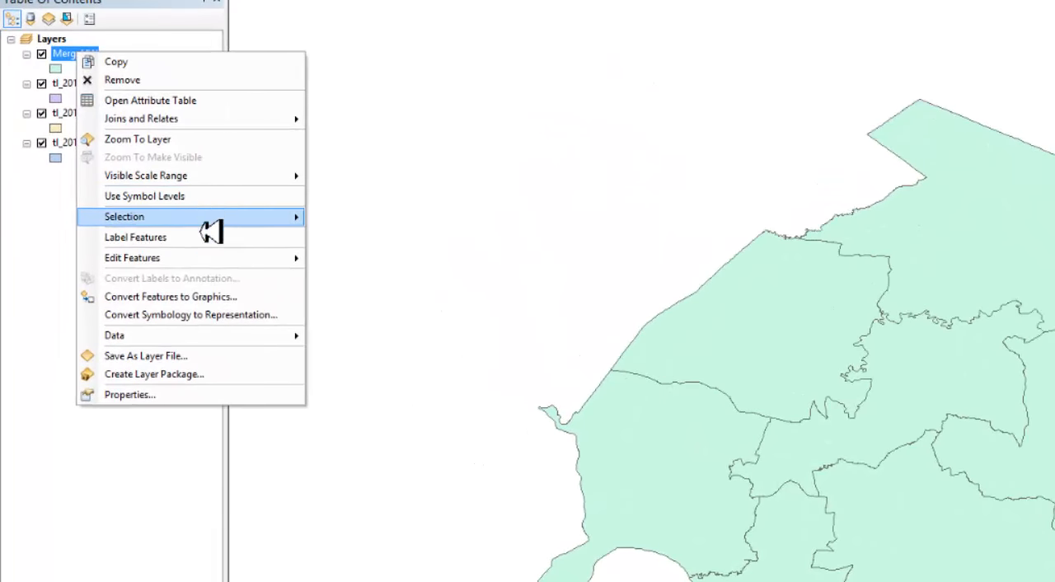
{"action": "mouse_move", "coordinate": [131, 257]}
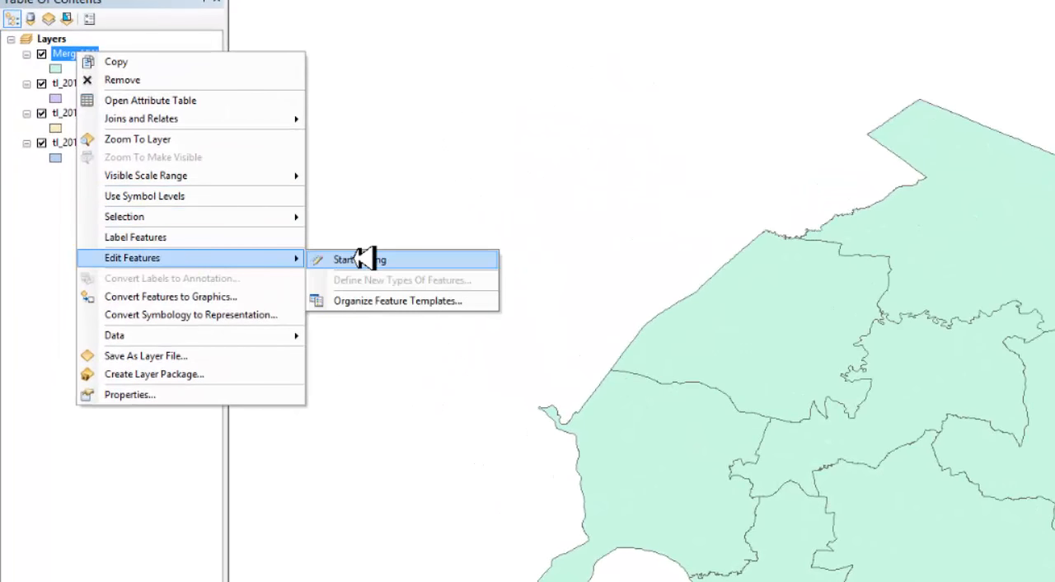
{"action": "left_click", "coordinate": [346, 259]}
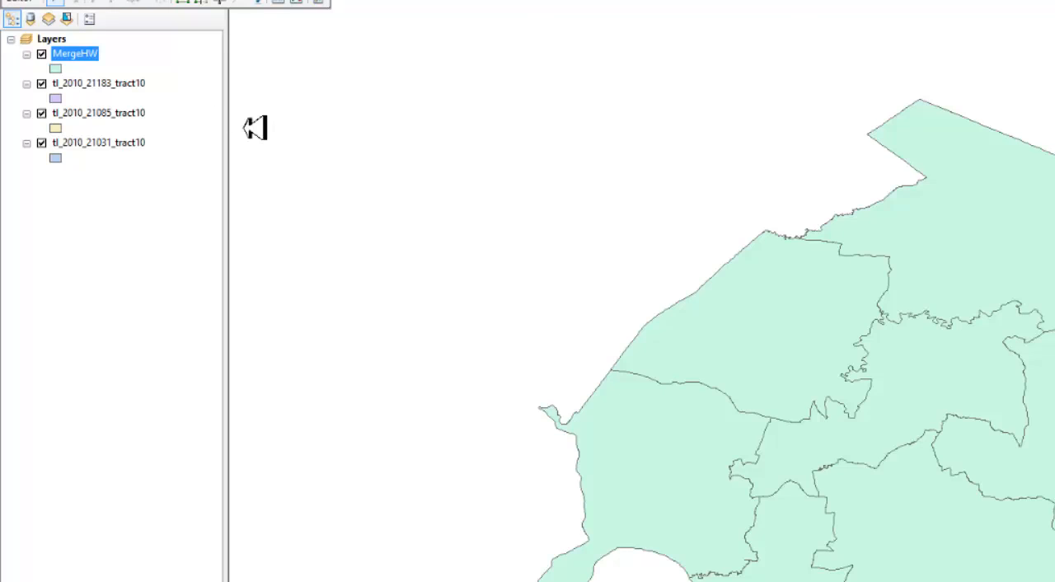
{"action": "mouse_move", "coordinate": [95, 70]}
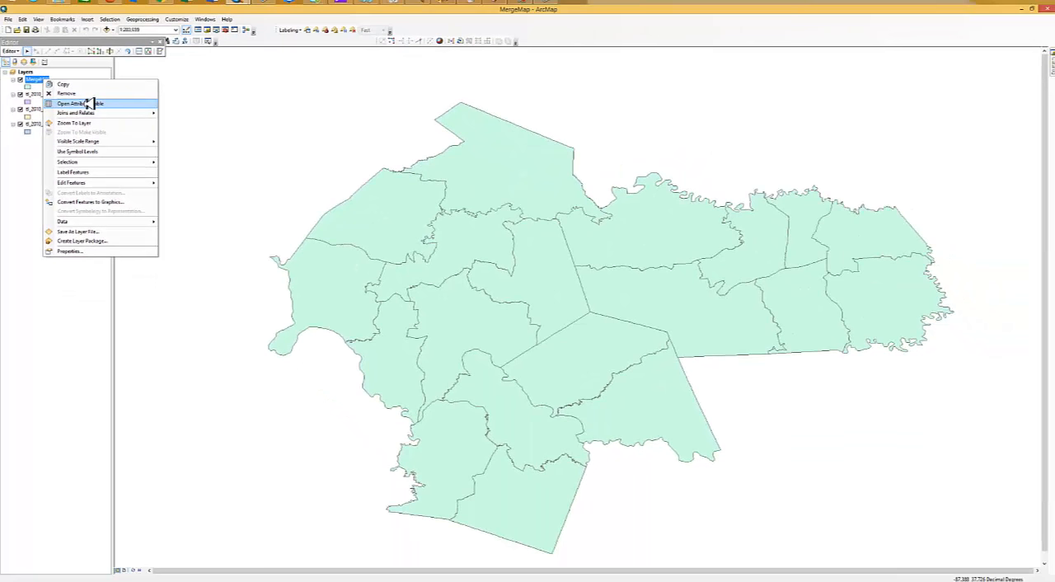
Step: Enter each of the 19 tracts' populations in the Population column of the MergeHW table
{"action": "left_click", "coordinate": [74, 103]}
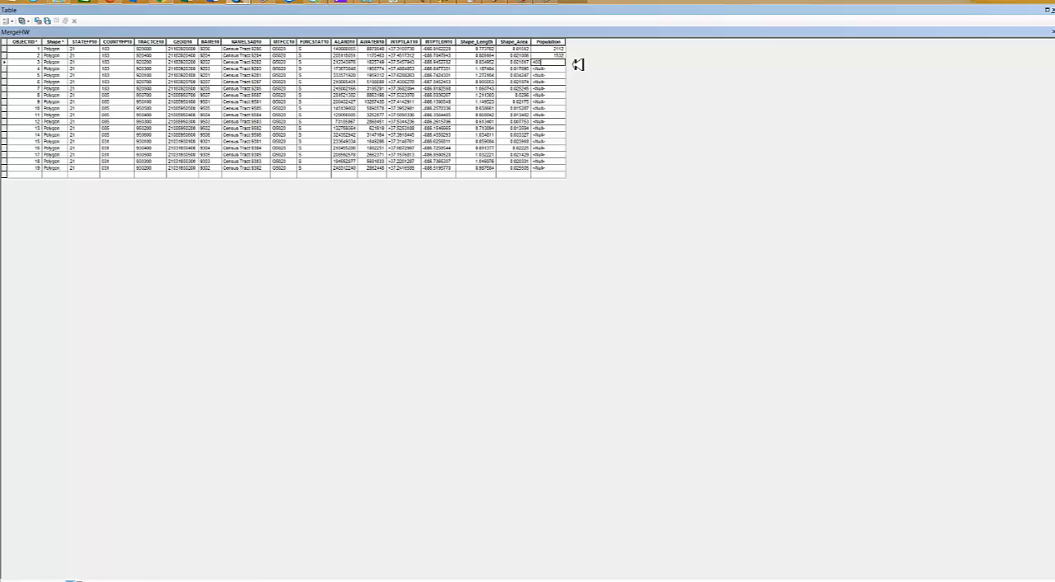
{"action": "left_click", "coordinate": [548, 75]}
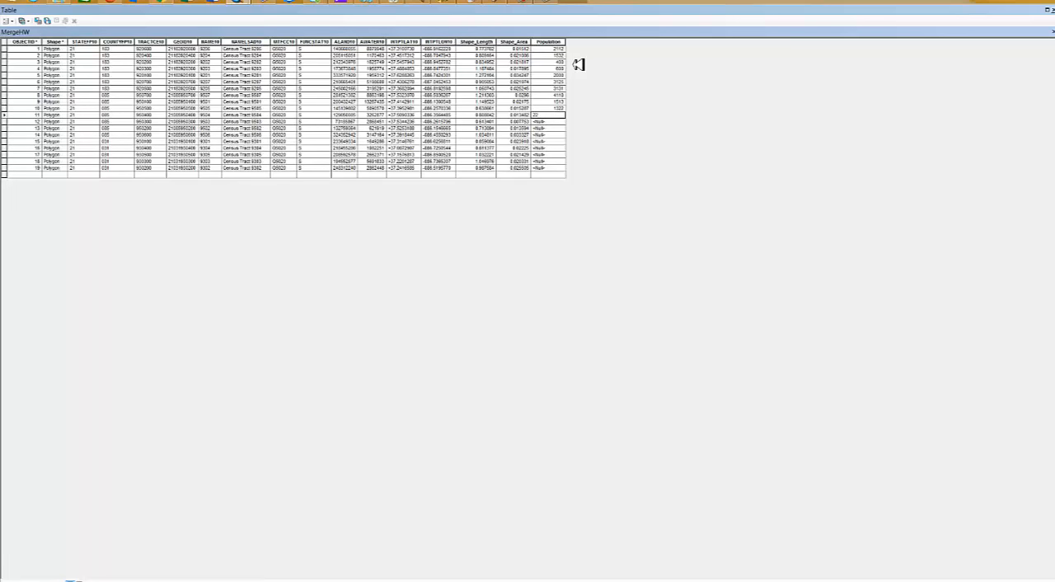
{"action": "left_click", "coordinate": [548, 121]}
{"action": "type", "text": "30"}
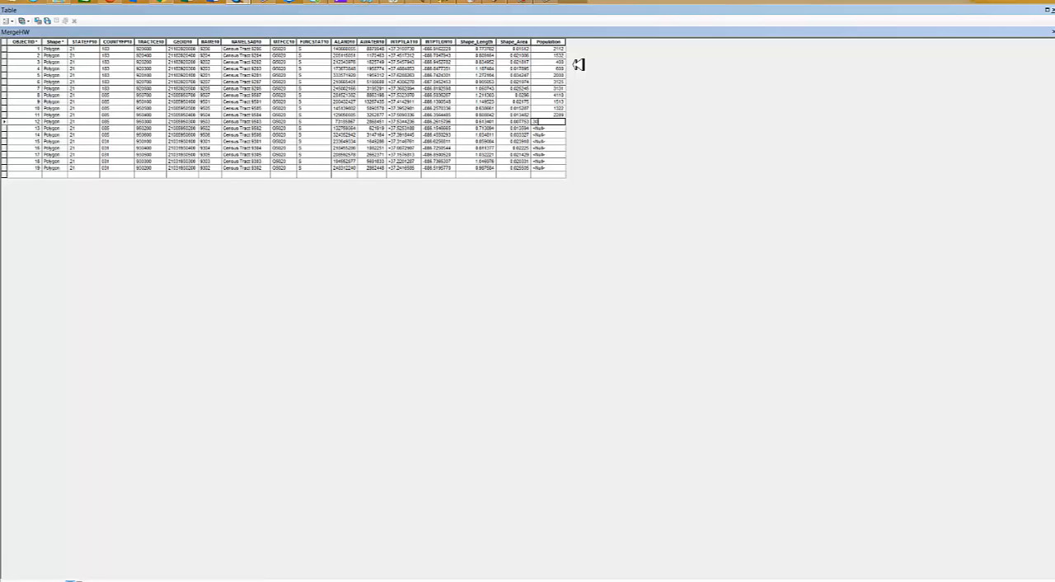
{"action": "left_click", "coordinate": [548, 129]}
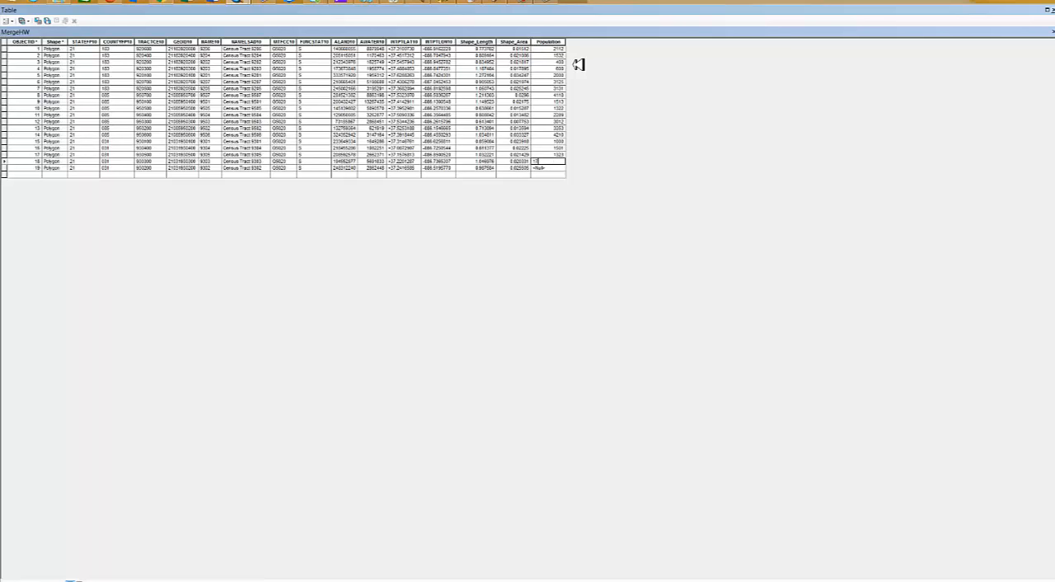
{"action": "left_click", "coordinate": [548, 168]}
{"action": "type", "text": "1811"}
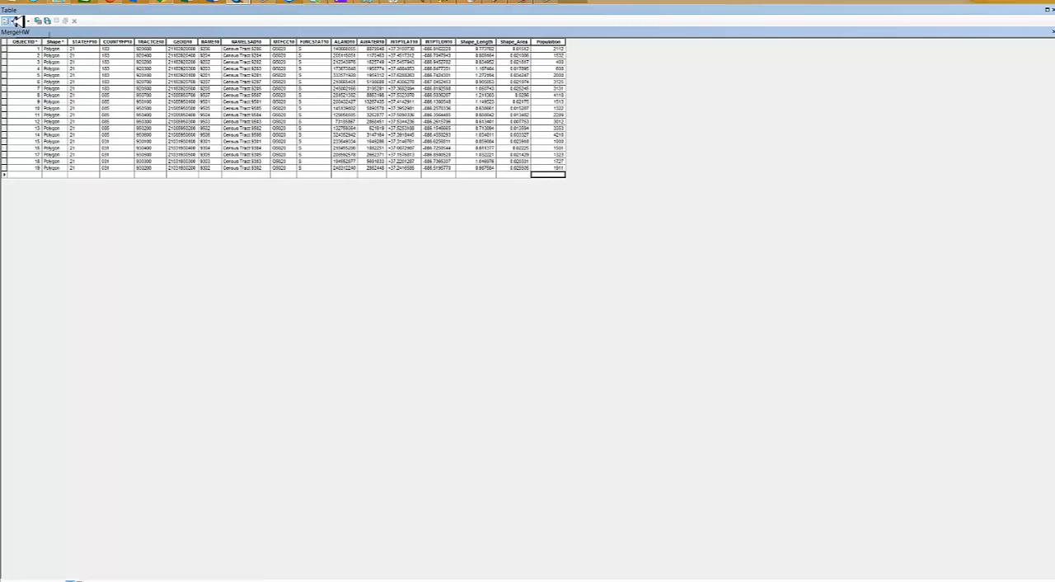
Step: Close the MergeHW Table window to return to the map
{"action": "left_click", "coordinate": [8, 20]}
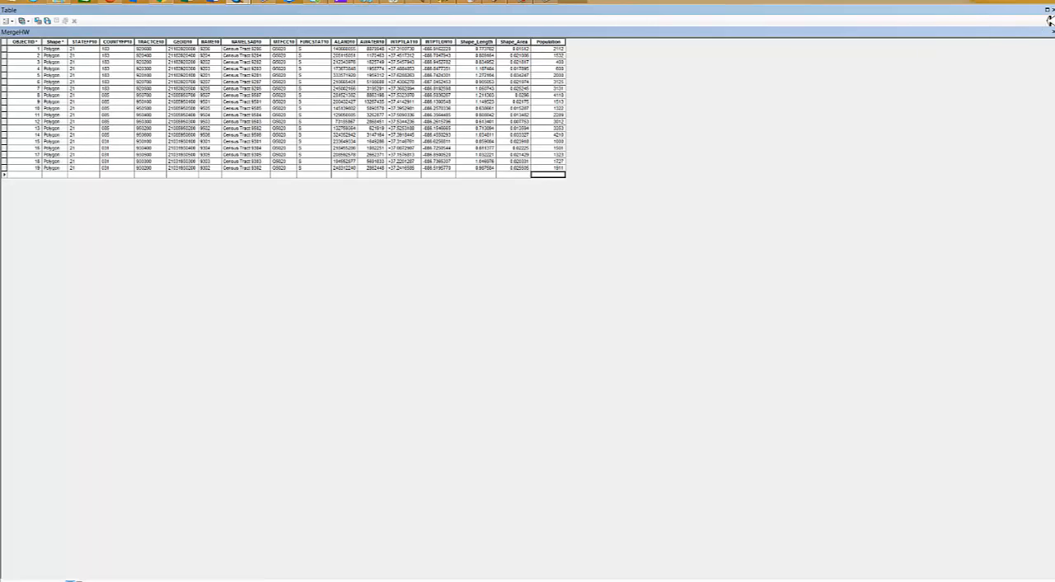
{"action": "left_click", "coordinate": [1048, 20]}
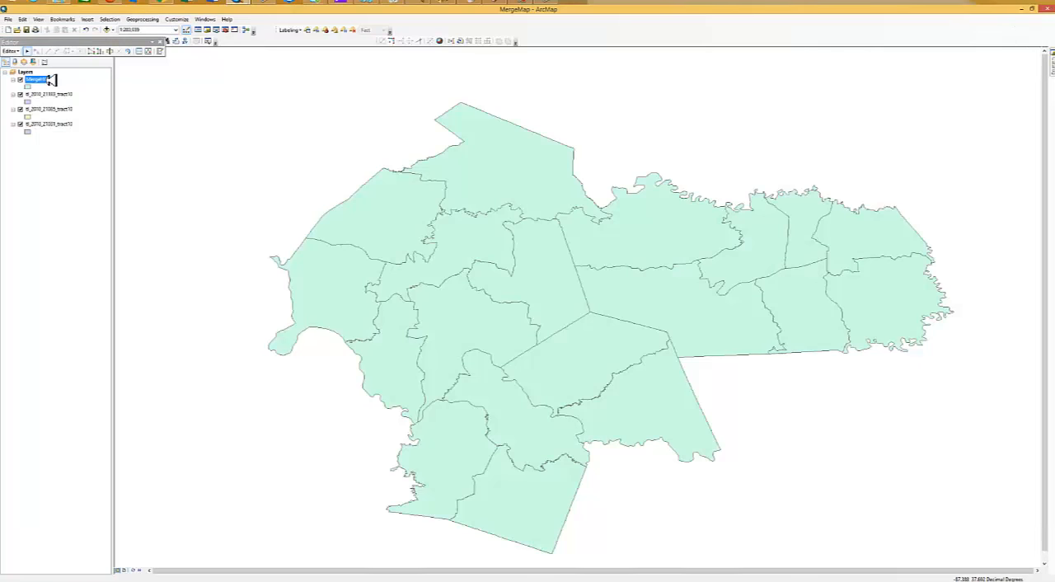
Step: Show the Editor toolbar via Customize > Toolbars and undock it from the left panel
{"action": "right_click", "coordinate": [74, 156]}
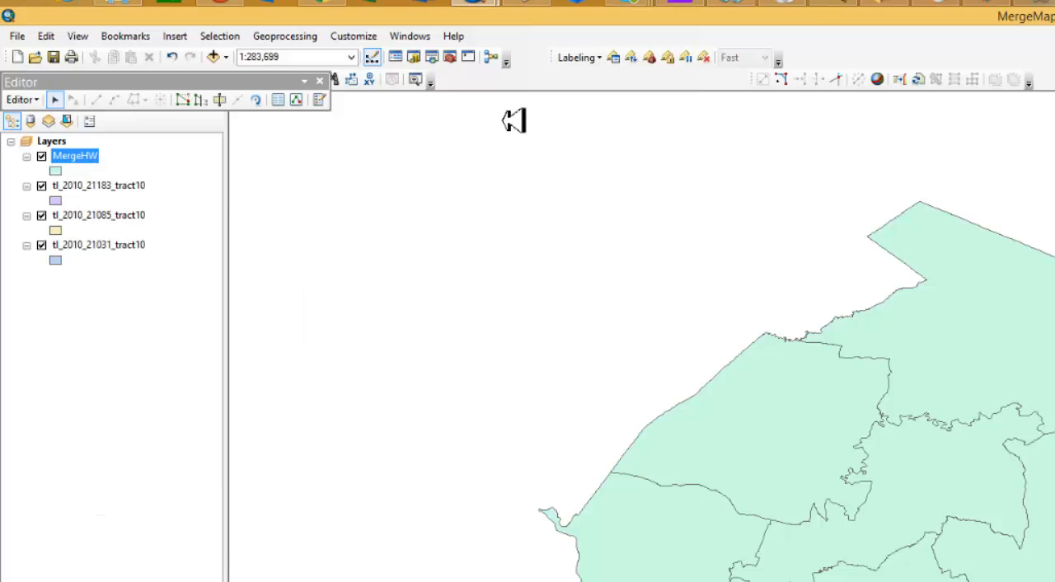
{"action": "mouse_move", "coordinate": [297, 56]}
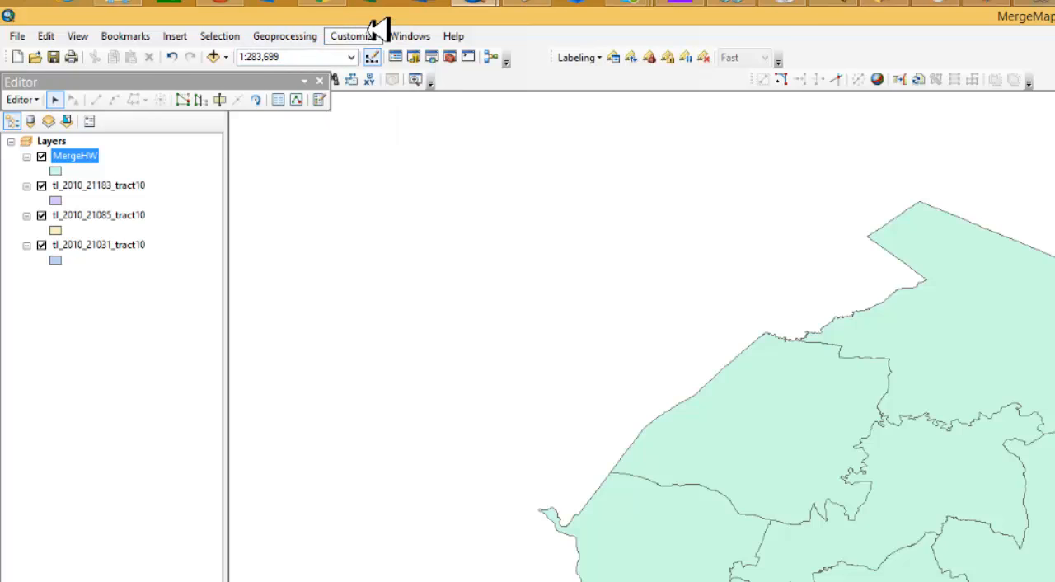
{"action": "left_click", "coordinate": [354, 35]}
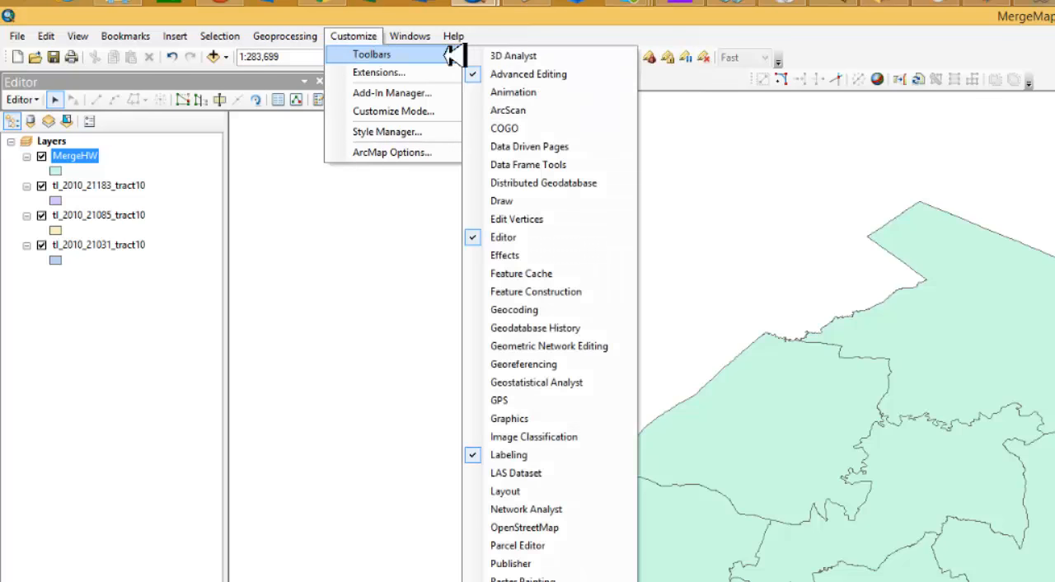
{"action": "mouse_move", "coordinate": [561, 236]}
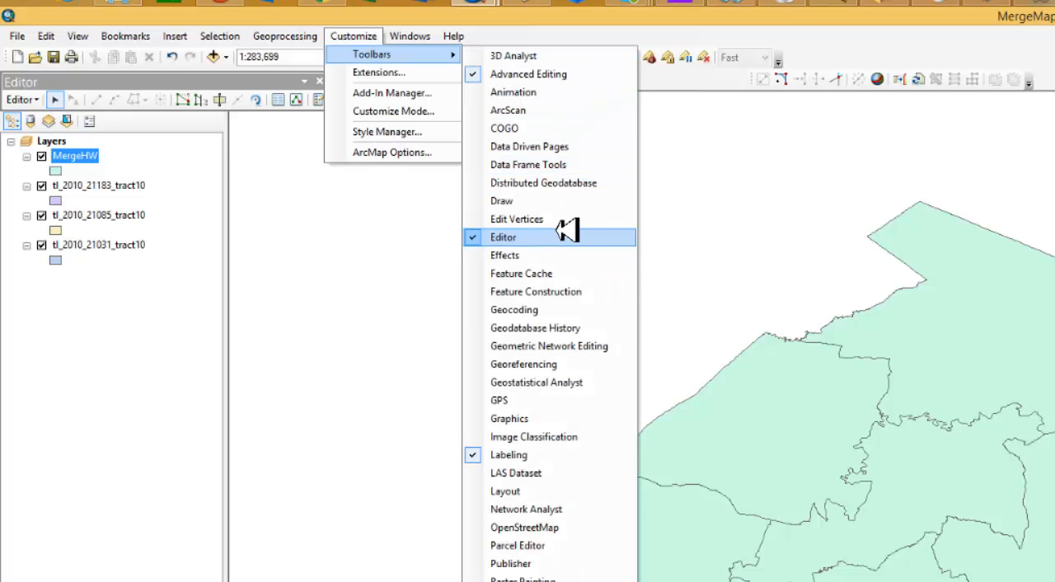
{"action": "mouse_move", "coordinate": [757, 190]}
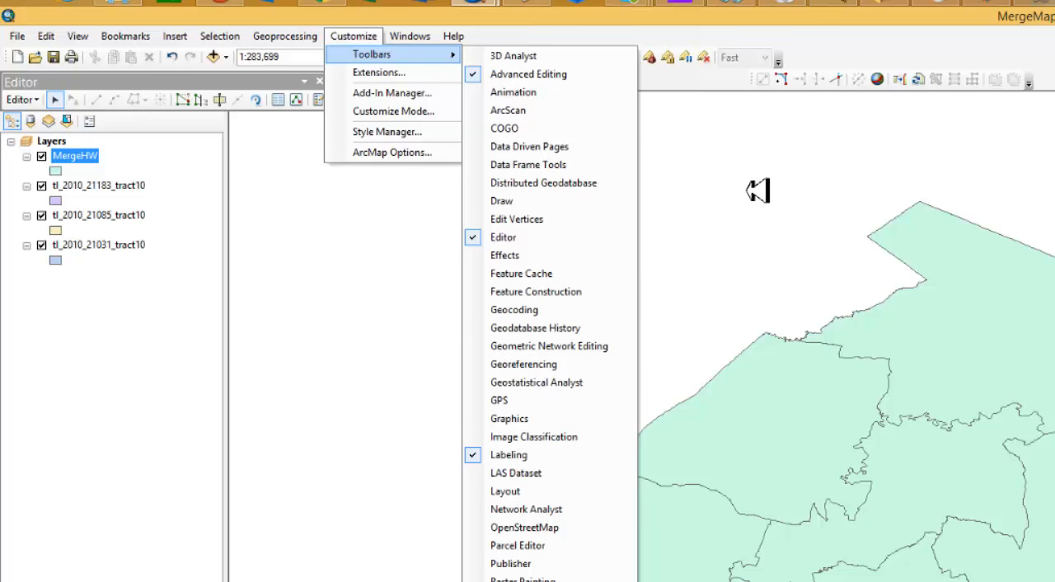
{"action": "left_click", "coordinate": [509, 454]}
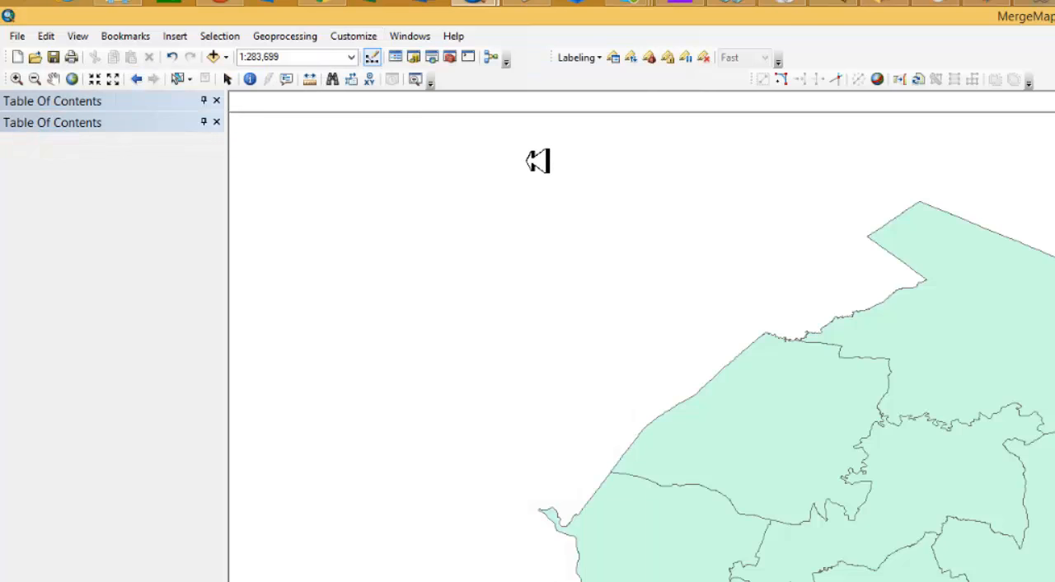
Step: Stop editing MergeHW and save the population edits
{"action": "left_click", "coordinate": [435, 180]}
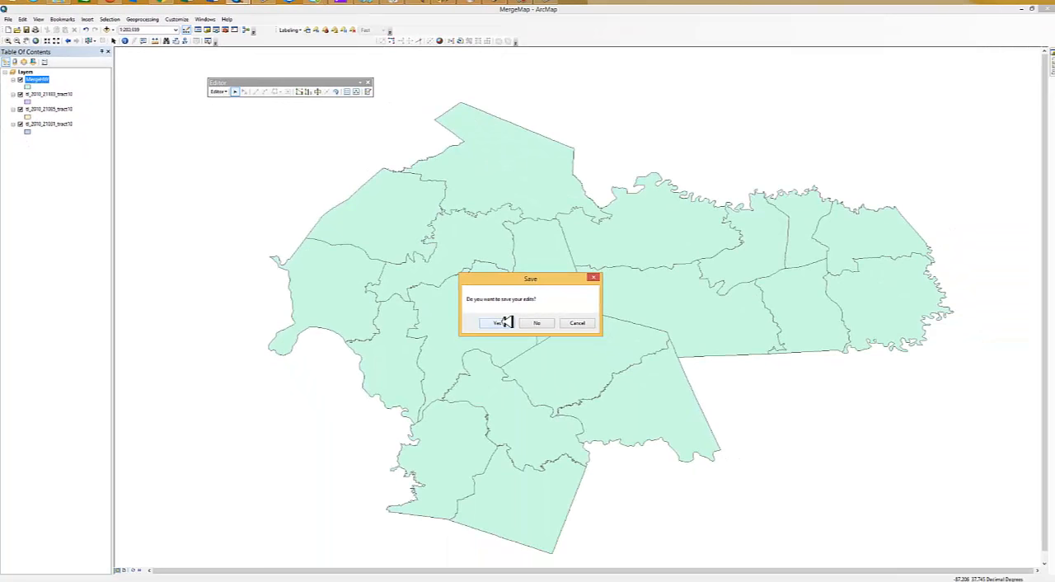
{"action": "left_click", "coordinate": [497, 322]}
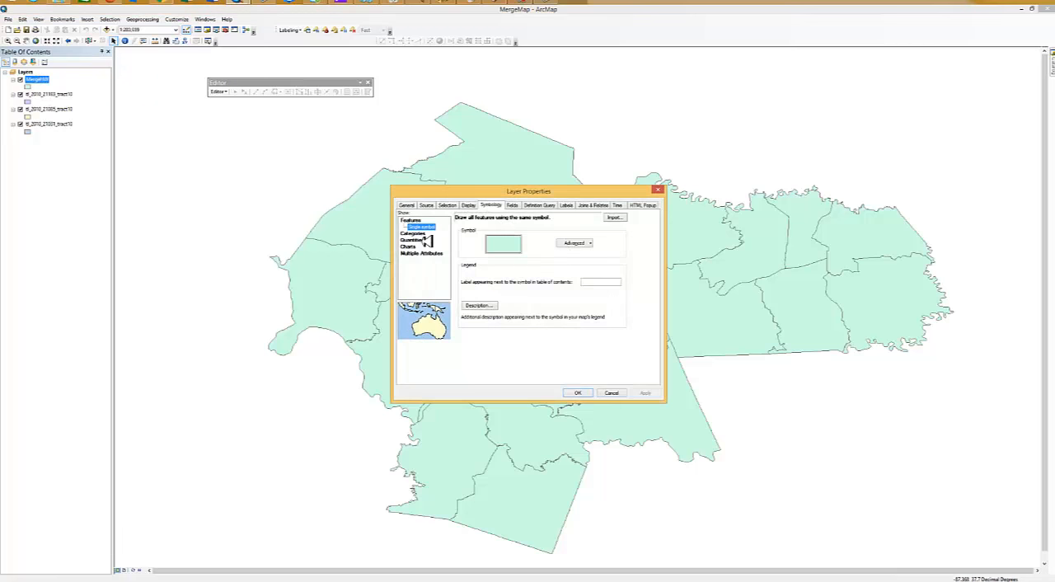
Step: Symbolize MergeHW with Quantities > Graduated colors on the Population field, five classes
{"action": "left_click", "coordinate": [413, 233]}
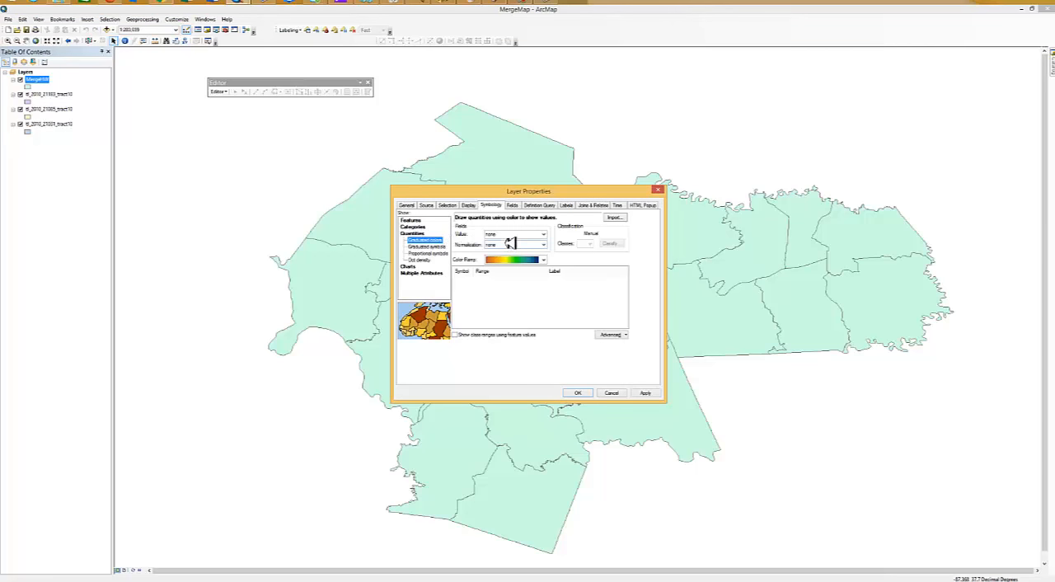
{"action": "left_click", "coordinate": [543, 234]}
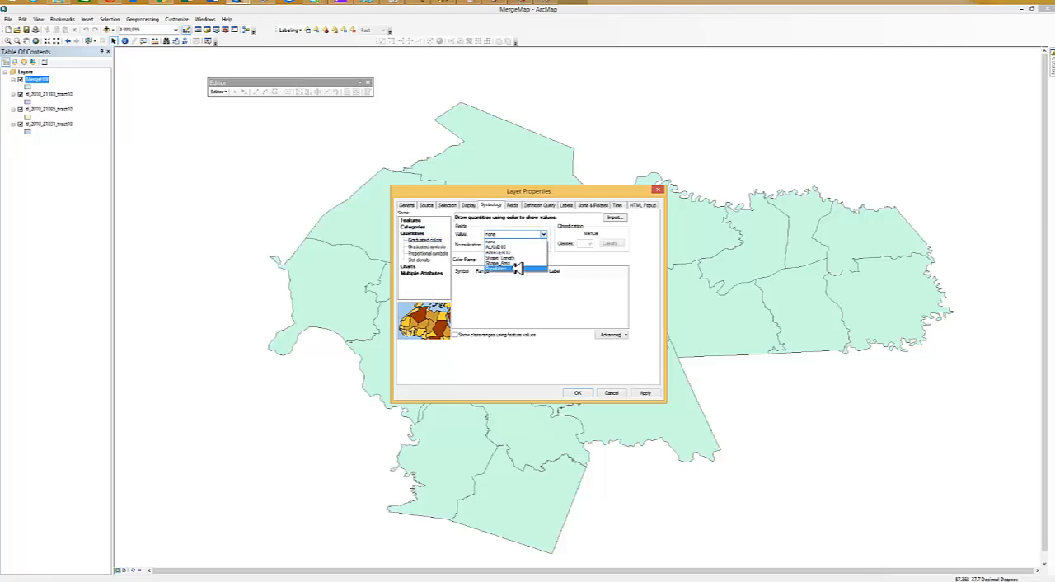
{"action": "left_click", "coordinate": [511, 270]}
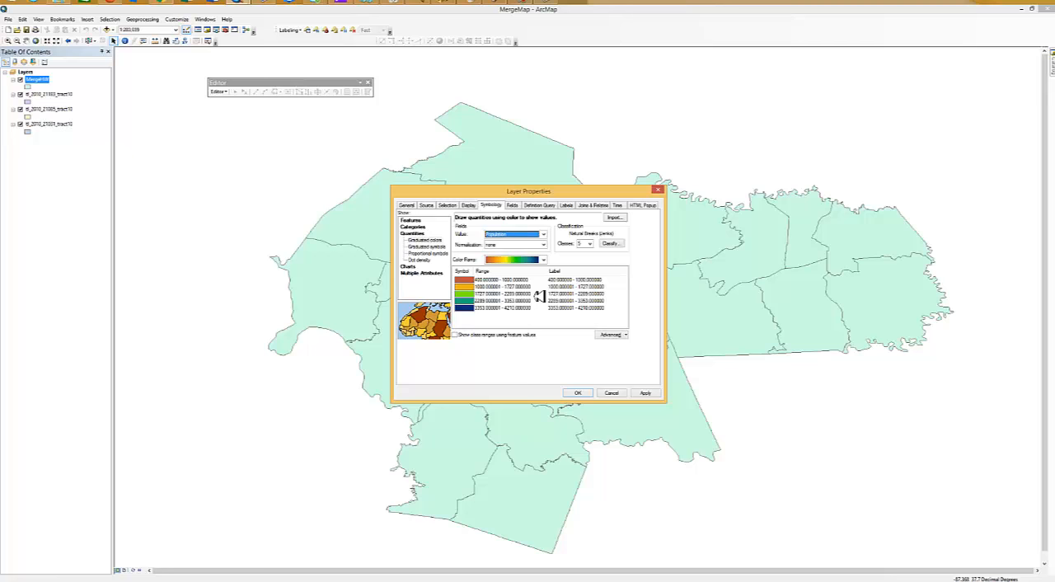
{"action": "mouse_move", "coordinate": [490, 287]}
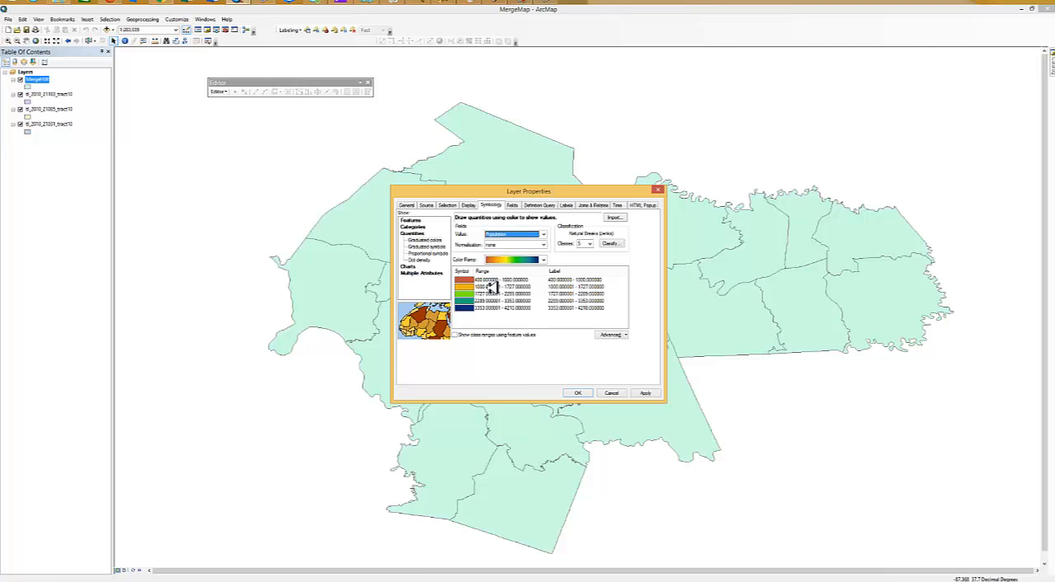
{"action": "left_click", "coordinate": [578, 393]}
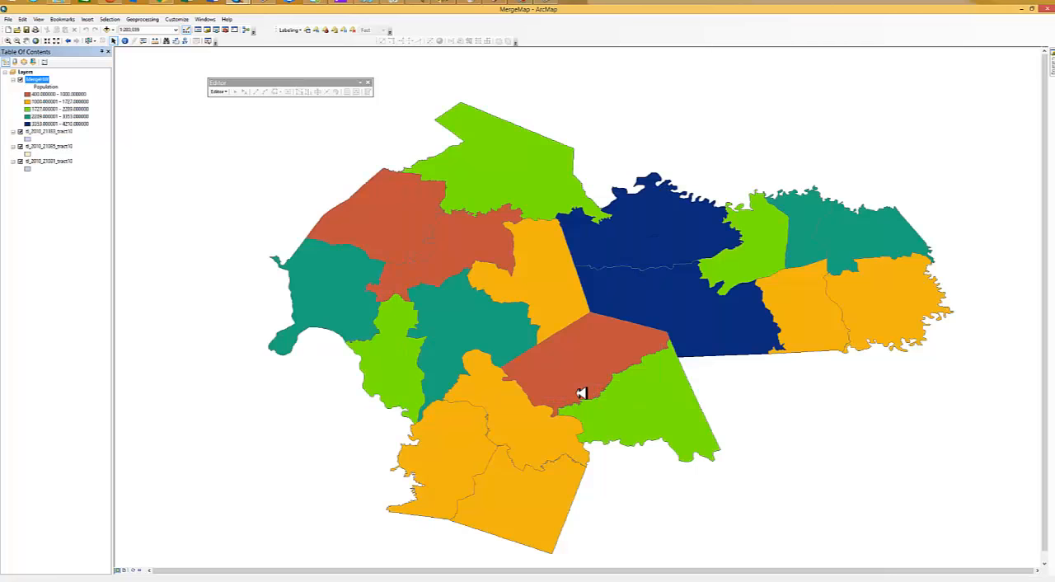